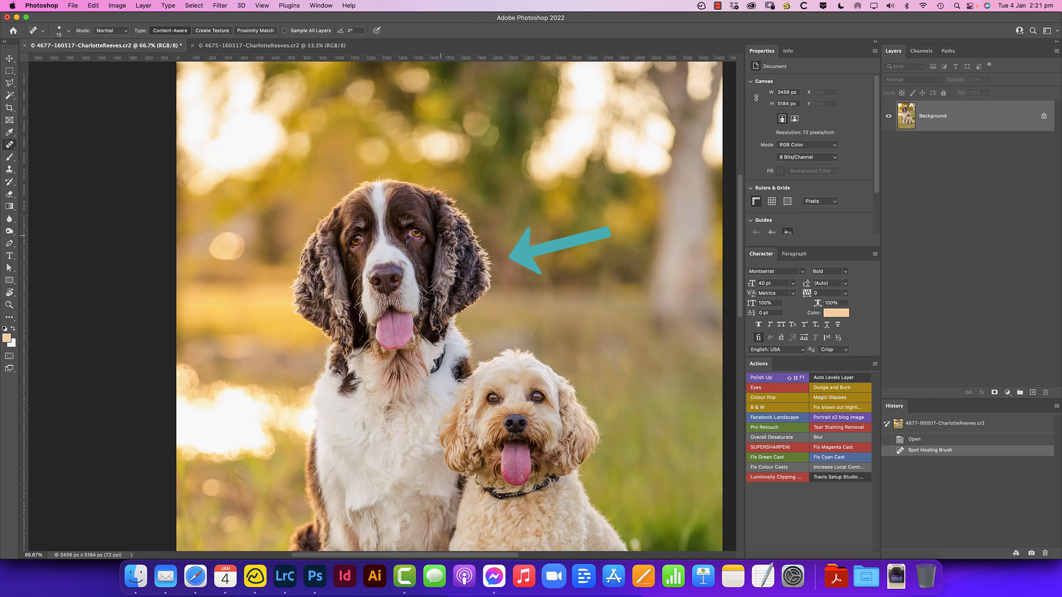
Zoom out, switch to the 4675 photo and drag it into the 4677 document as Layer 1
left_click(251, 45)
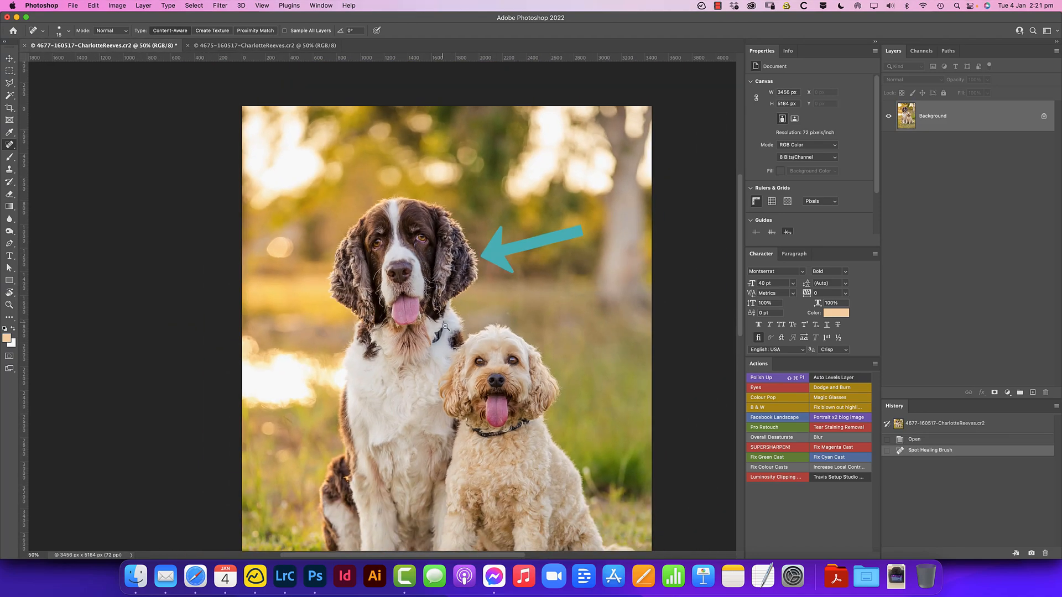
key("cmd+-")
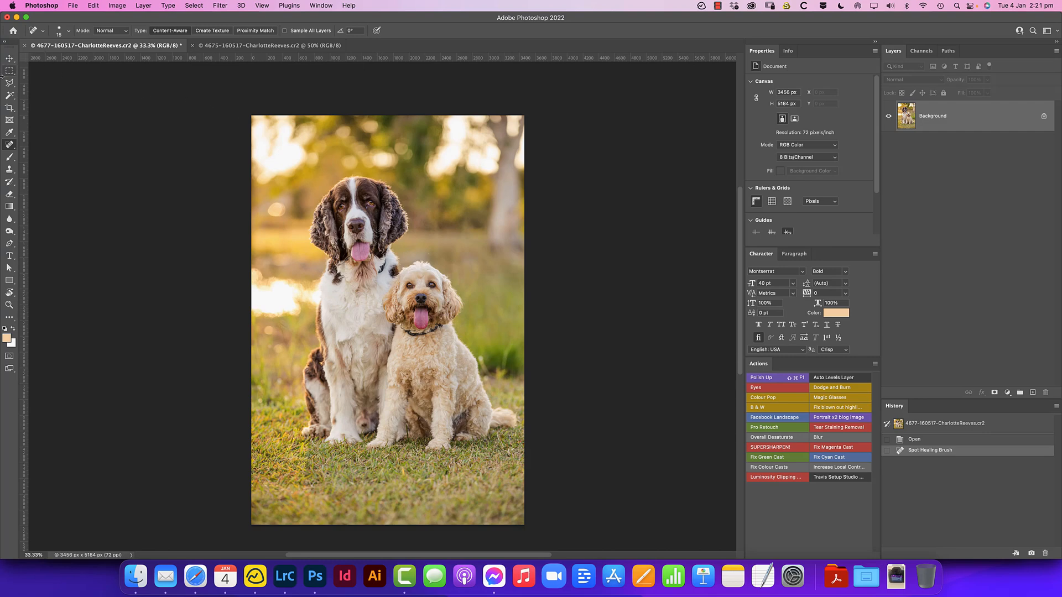
left_click(10, 50)
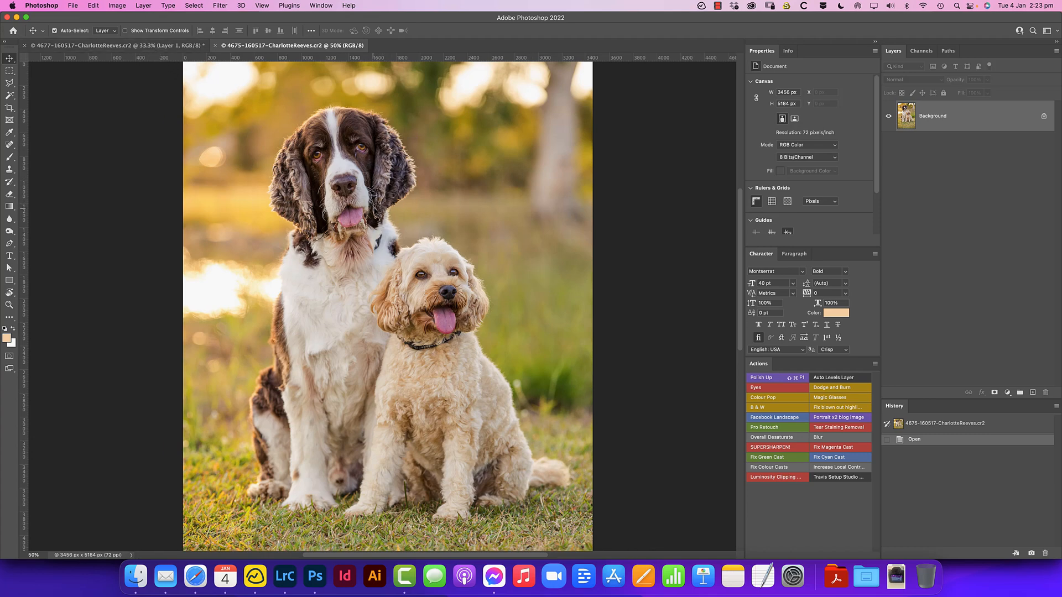
Close the 4675 photo and choose Don't Save, leaving the two-layer composite
left_click(213, 45)
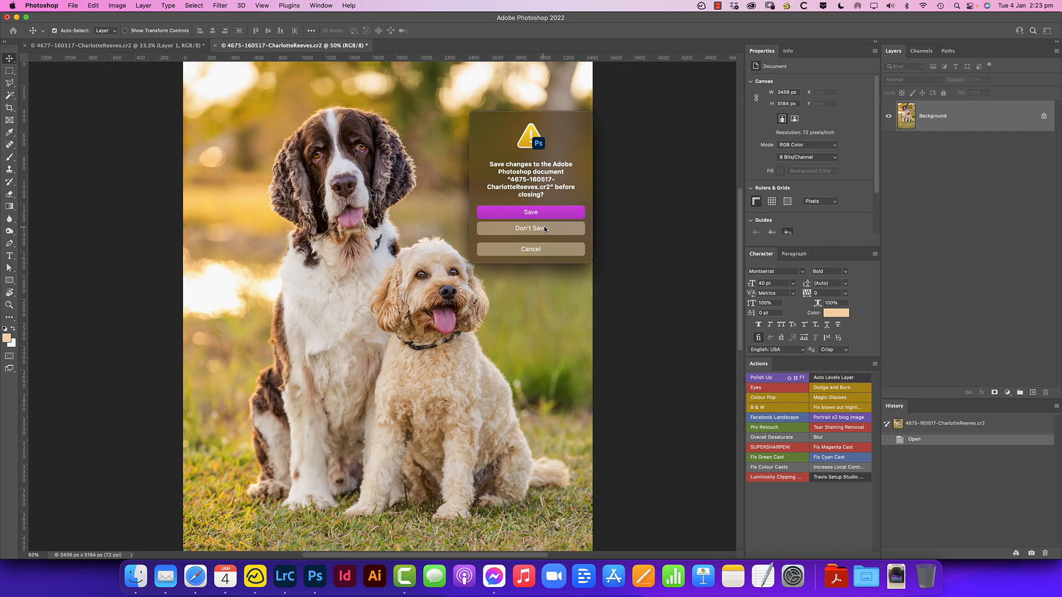
left_click(530, 228)
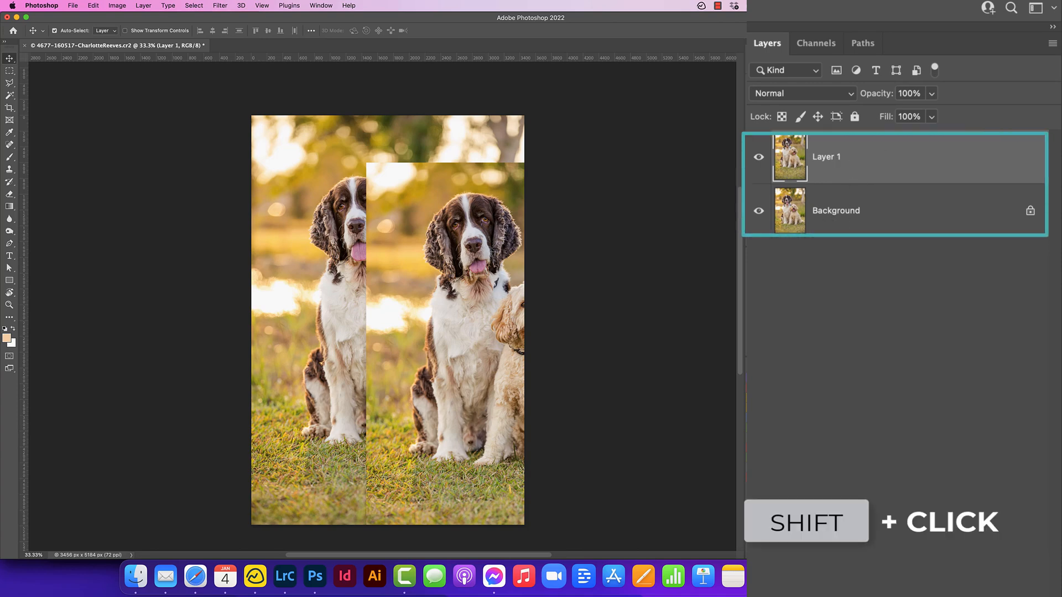
Auto-Align both dog photo layers with Auto projection
left_click(836, 210)
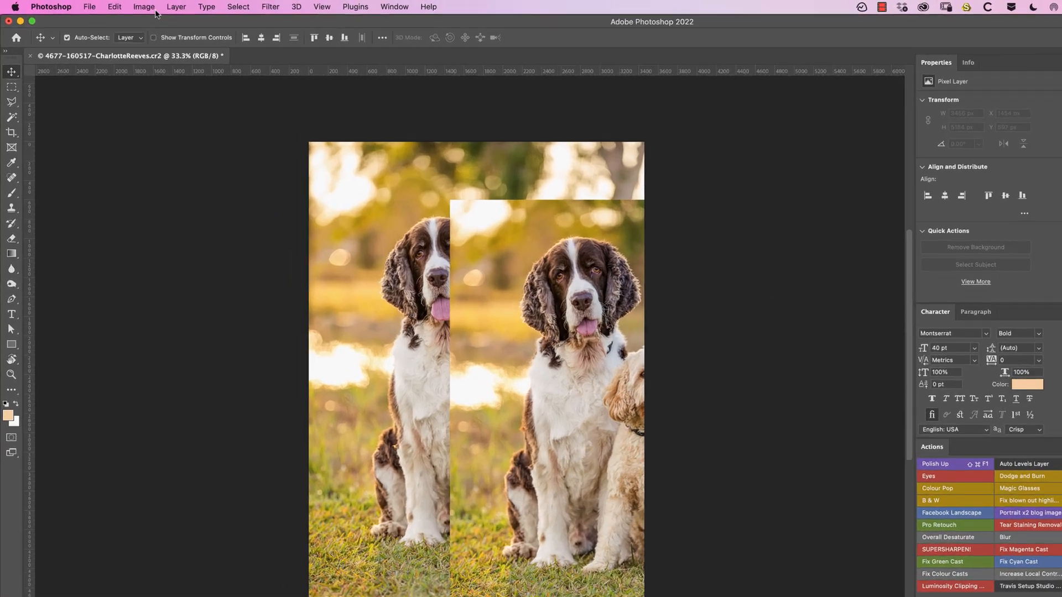
left_click(113, 6)
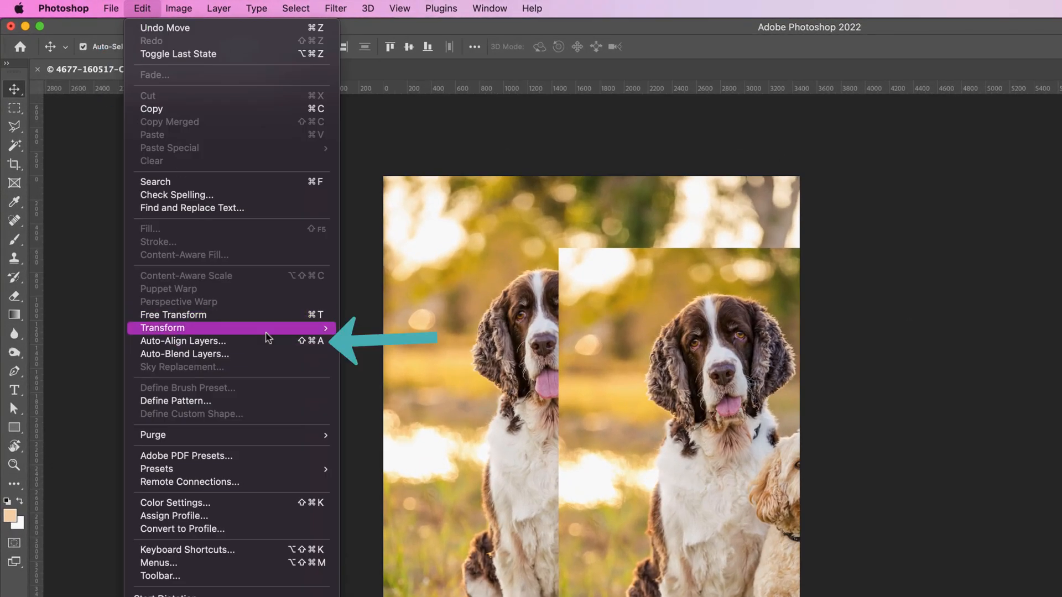
left_click(182, 340)
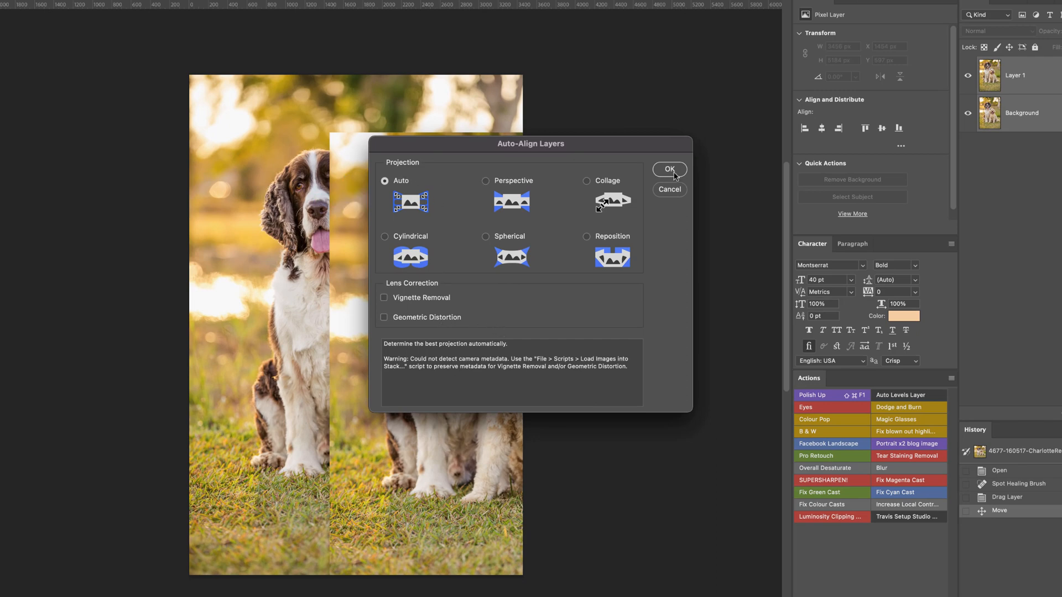
left_click(668, 169)
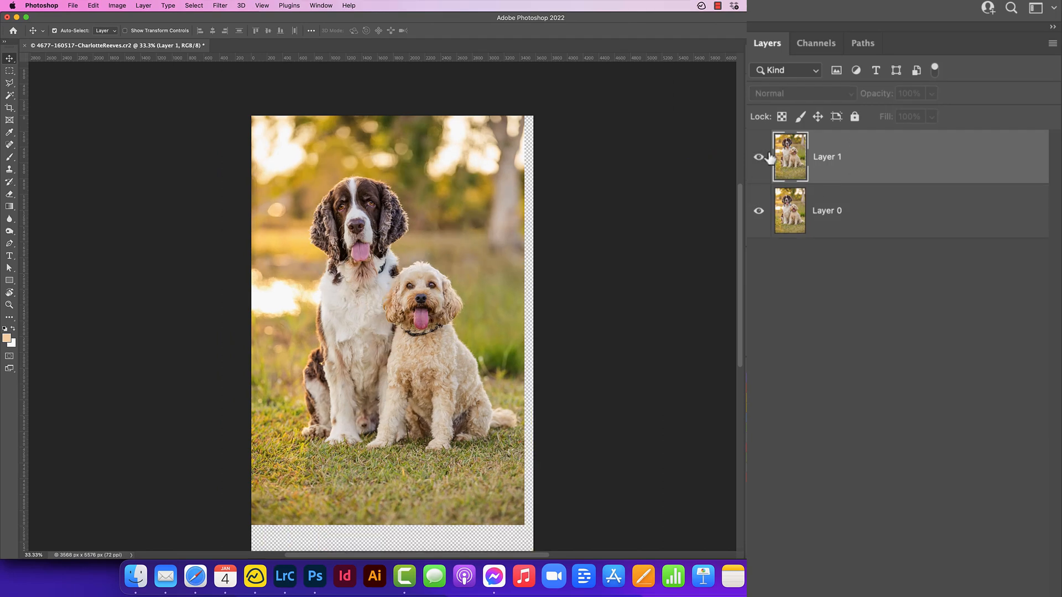
Toggle Layer 1's visibility to compare the aligned frames
left_click(759, 156)
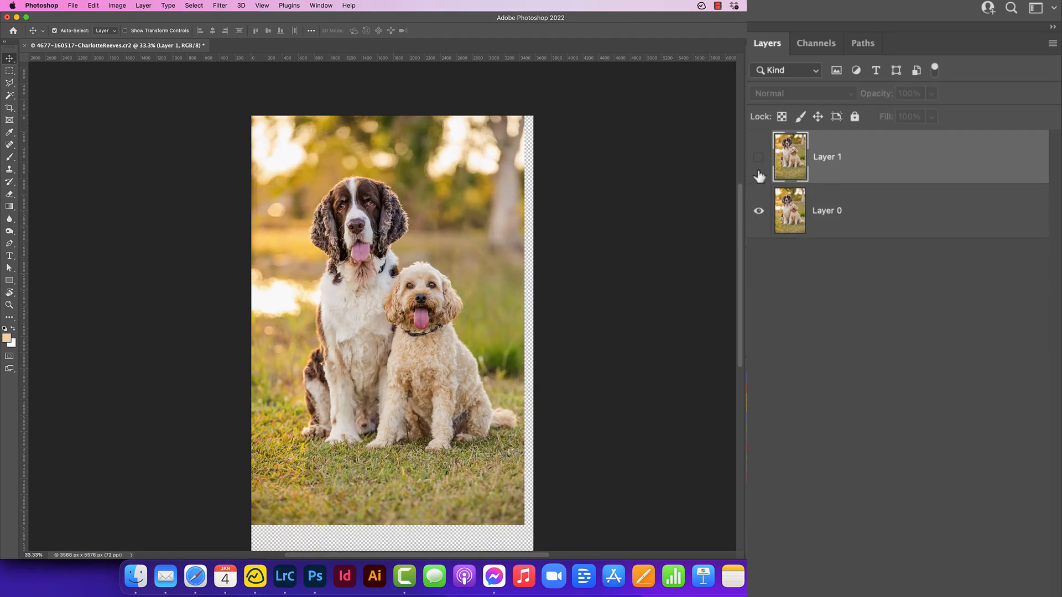
left_click(758, 156)
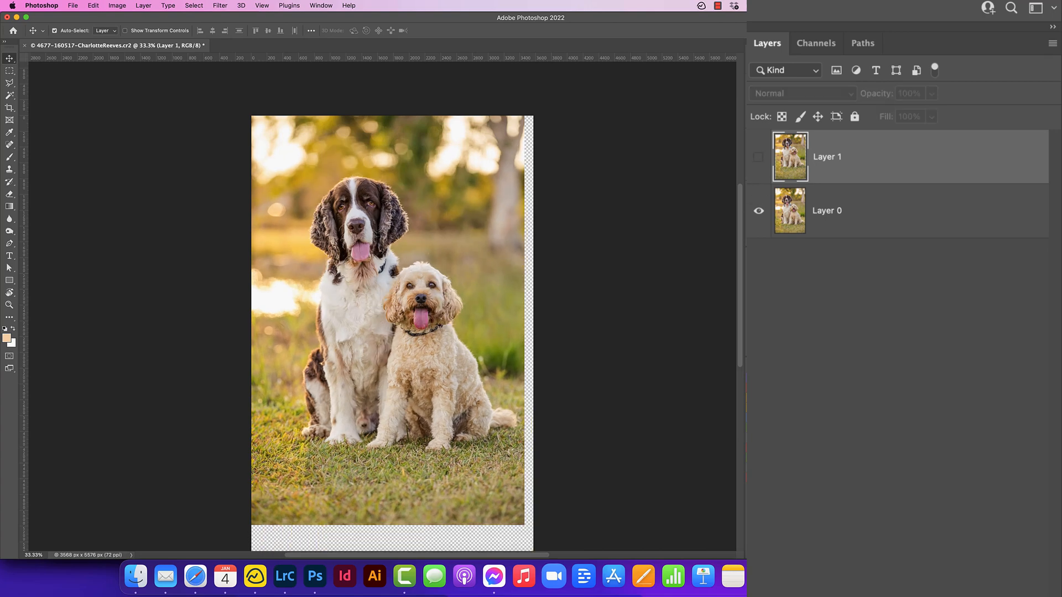
left_click(759, 156)
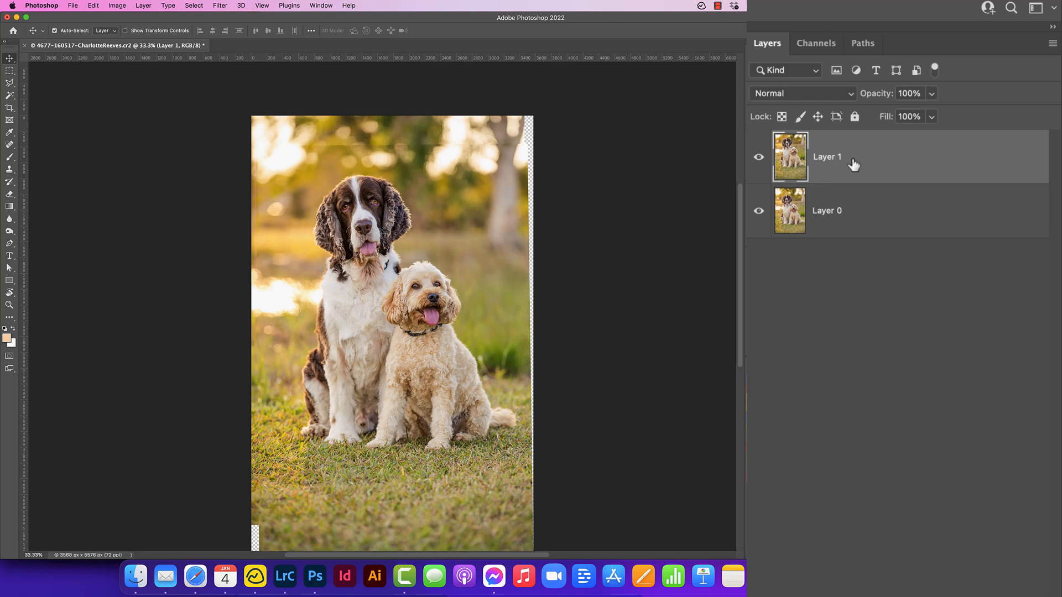
mouse_move(567, 209)
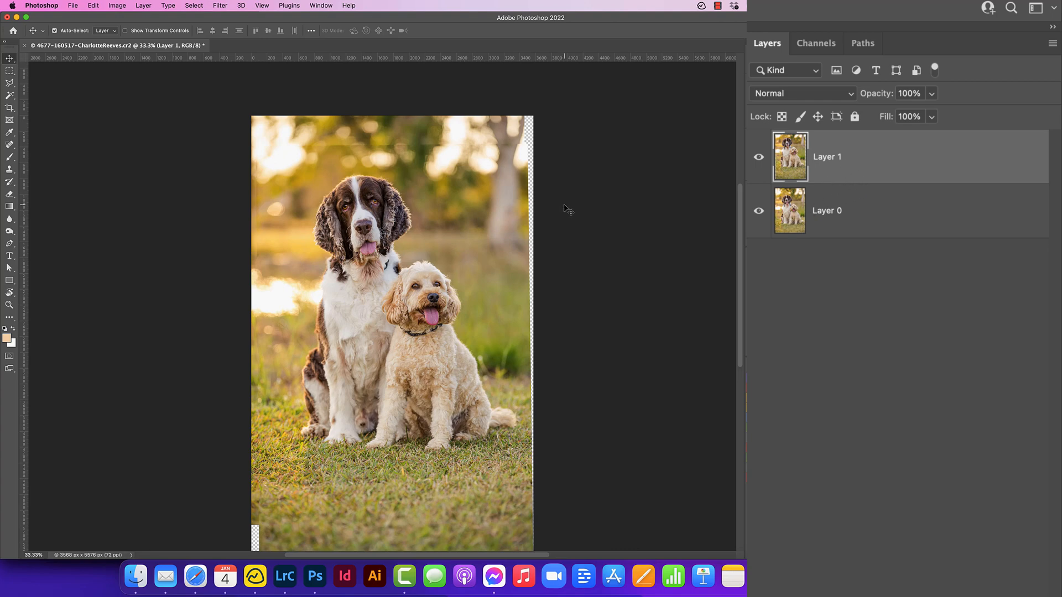
mouse_move(618, 185)
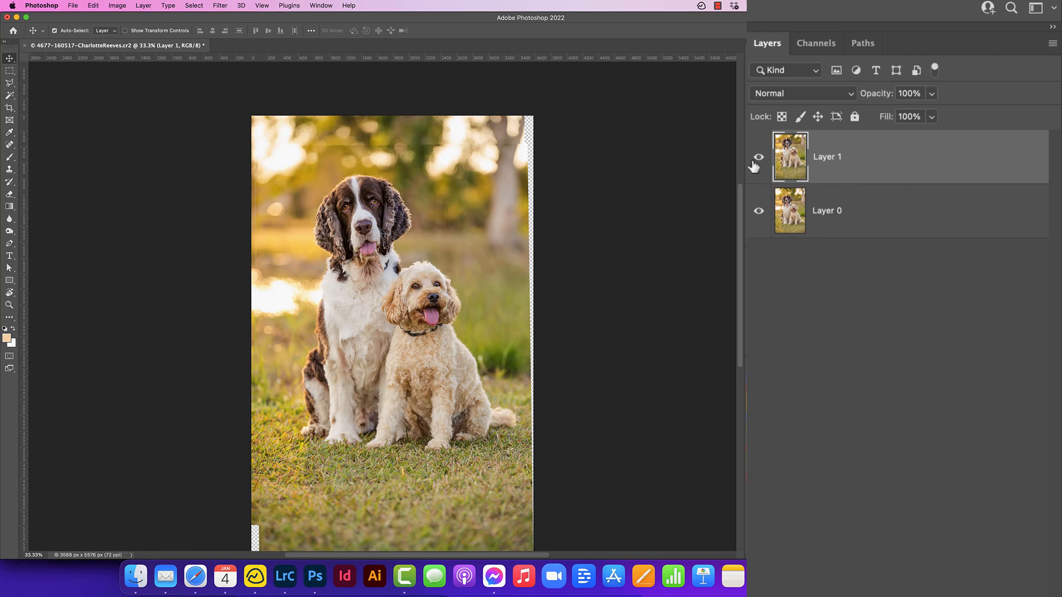
Toggle Layer 1 to check alignment, then restore its opacity to 100%
left_click(759, 157)
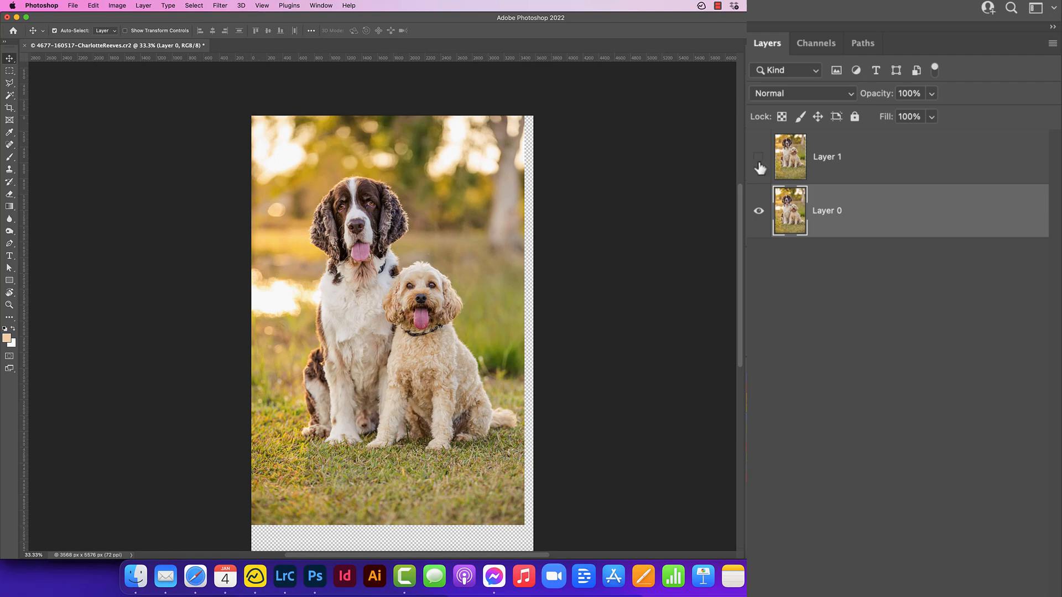
left_click(759, 167)
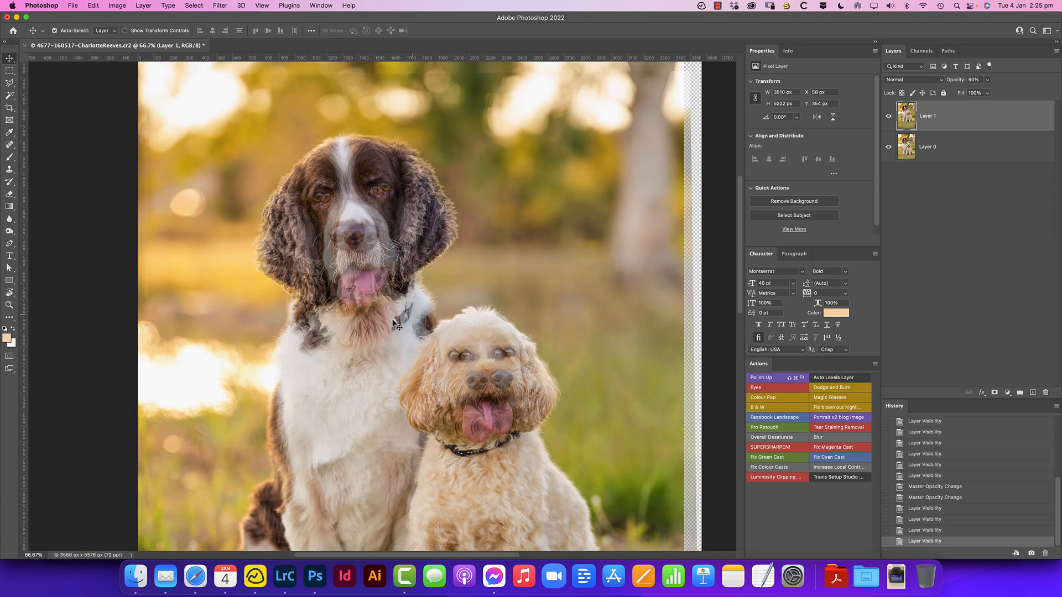
mouse_move(306, 342)
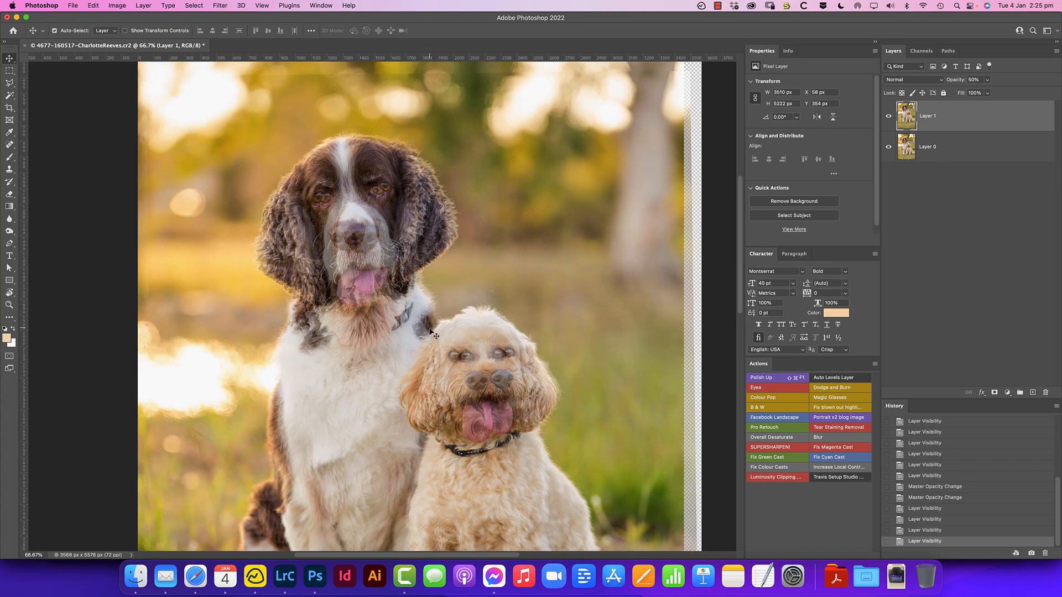
mouse_move(409, 350)
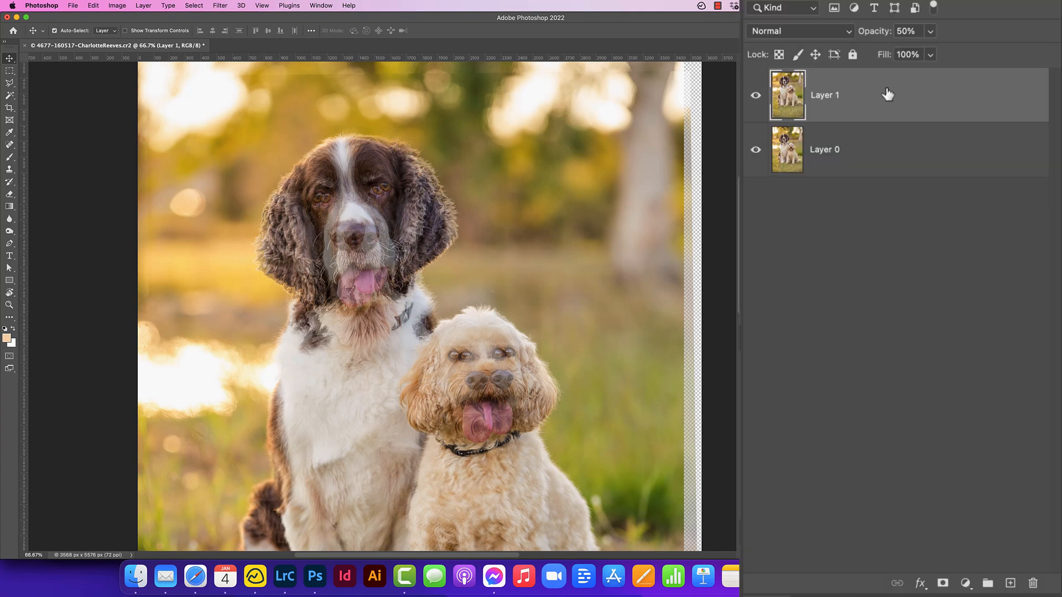
left_click(906, 31)
type("100")
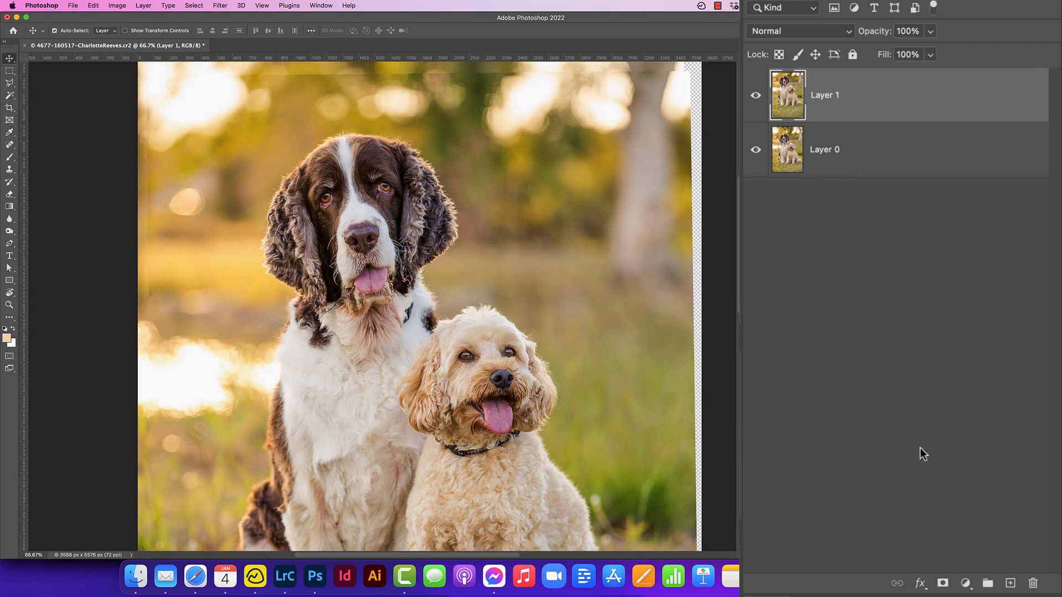
mouse_move(916, 455)
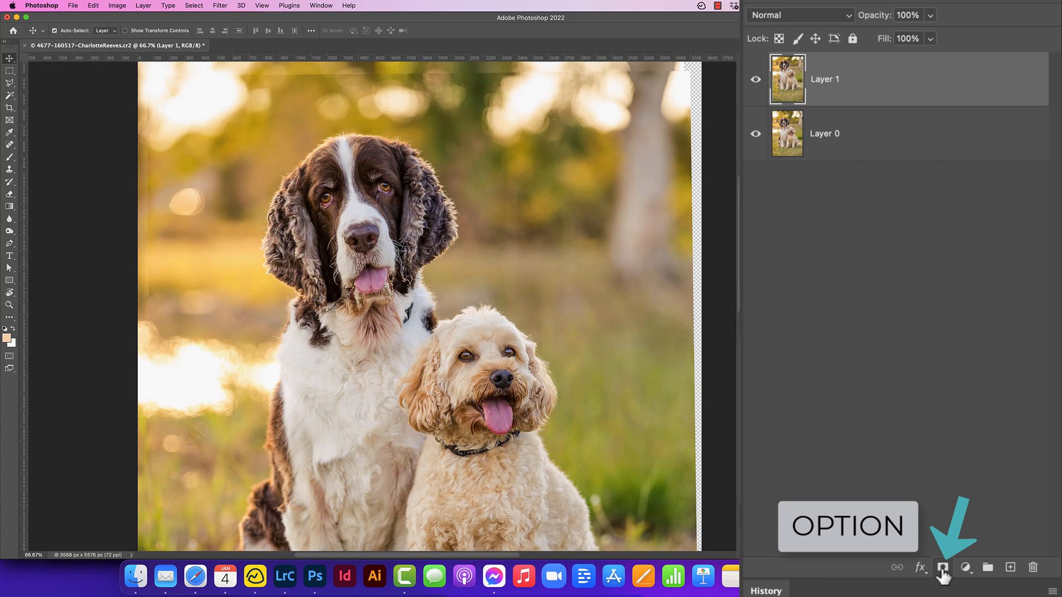
Add a hide-all black mask to Layer 1 and pick the Brush to paint the head back in
left_click(942, 568)
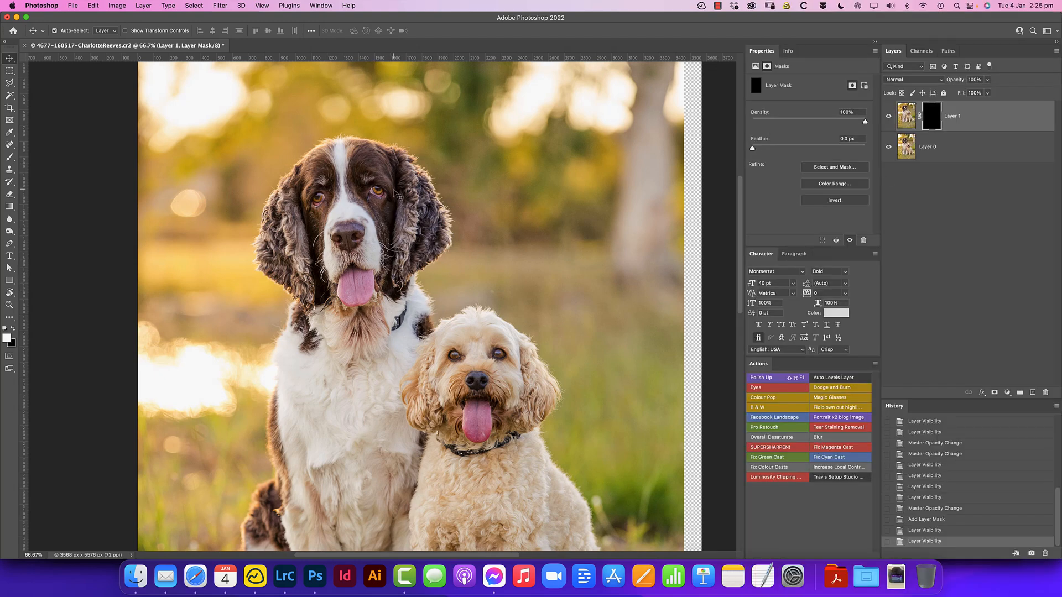
key("b")
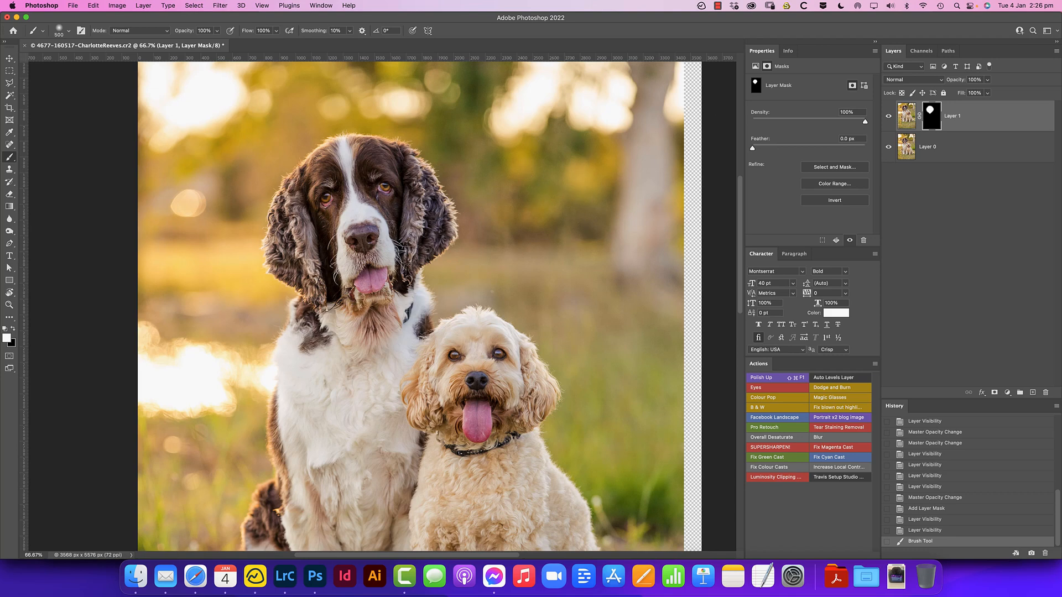
mouse_move(443, 321)
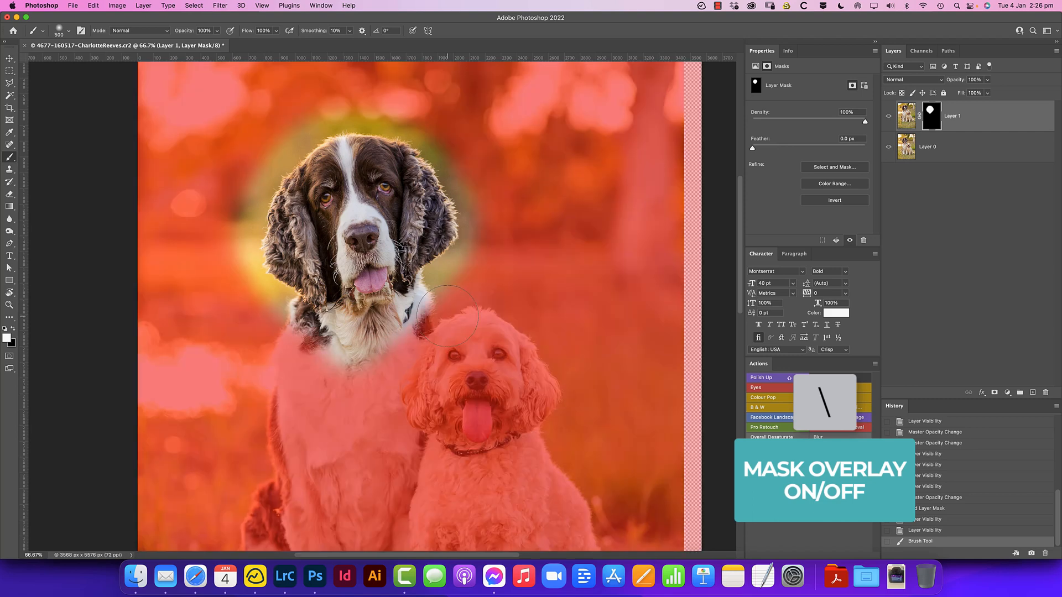
mouse_move(524, 243)
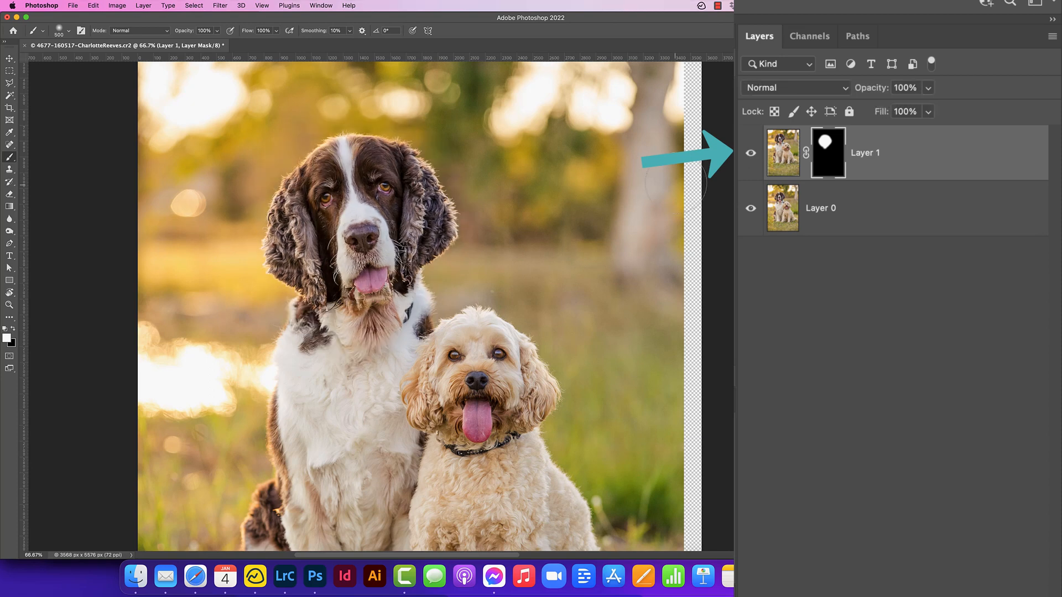
mouse_move(663, 186)
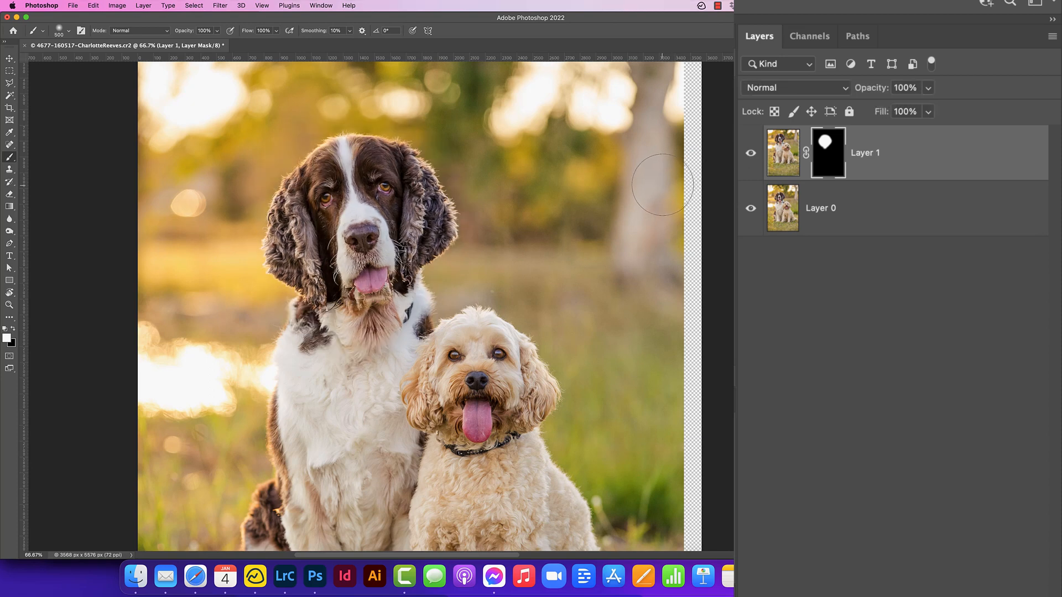
Inspect the layer mask coverage around the spaniel's head before refining it
left_click(750, 152)
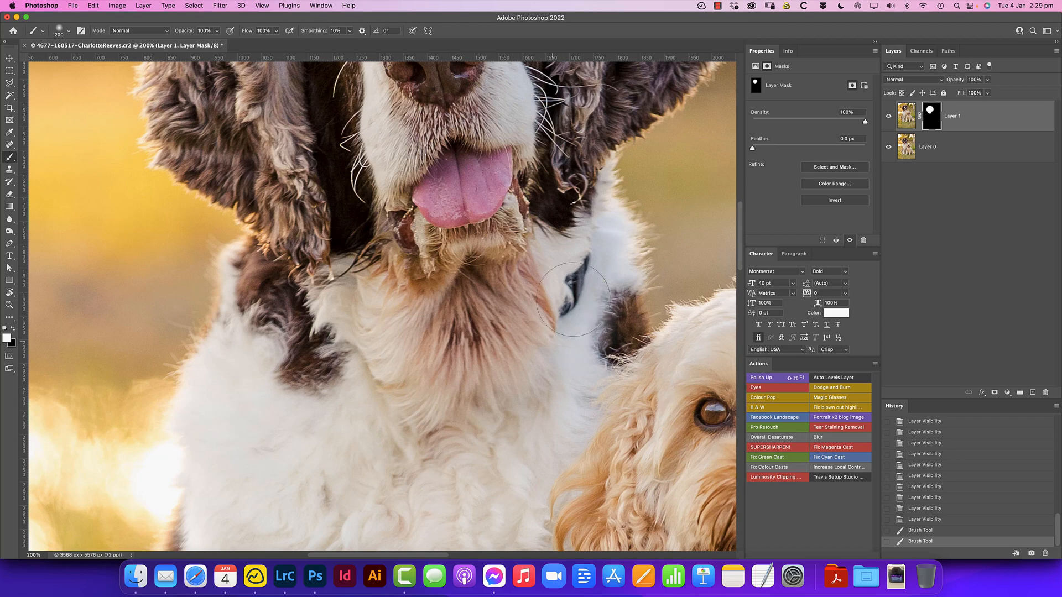
Paint white on the mask along the spaniel's chest, then toggle the bottom layer to compare
left_click_drag(572, 297, 629, 287)
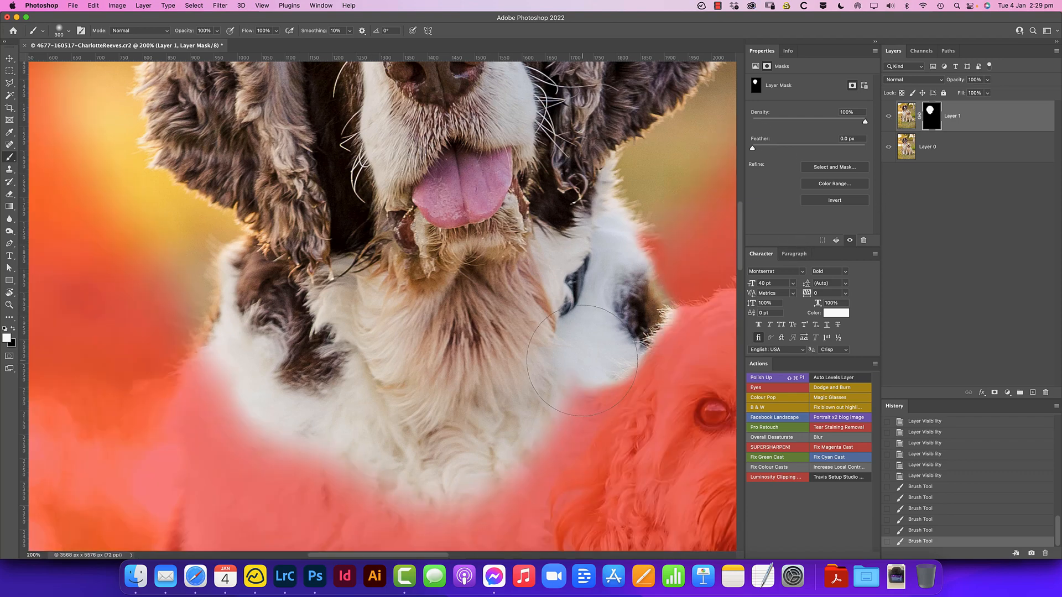
mouse_move(501, 323)
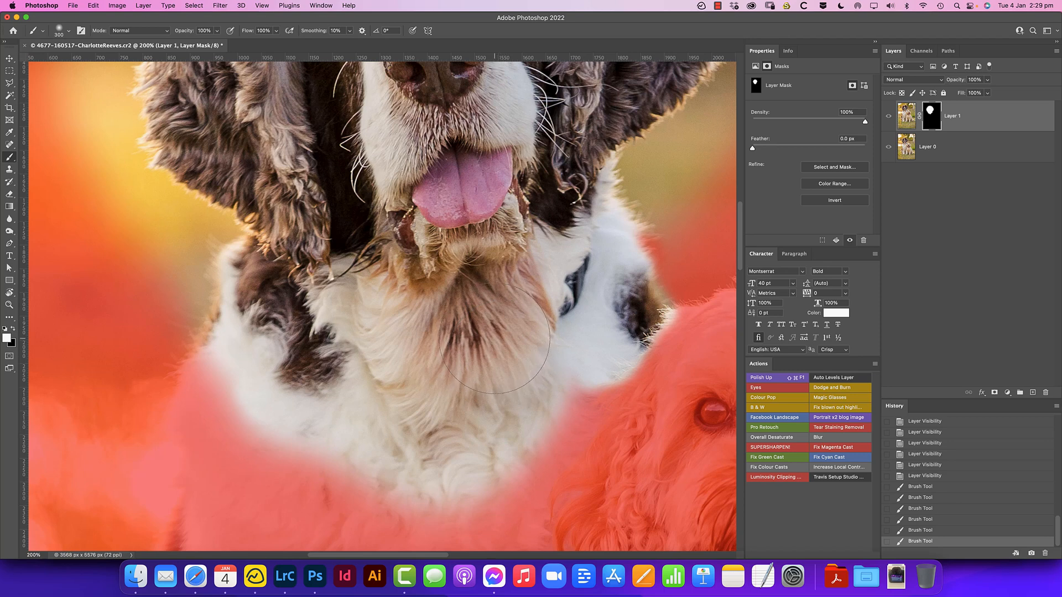
mouse_move(500, 355)
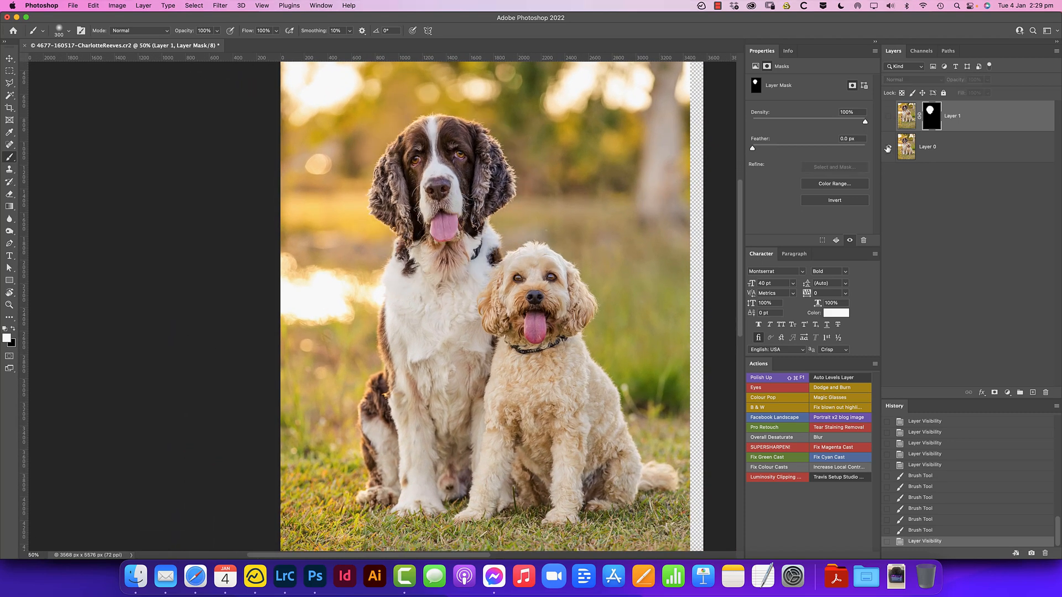
left_click(888, 116)
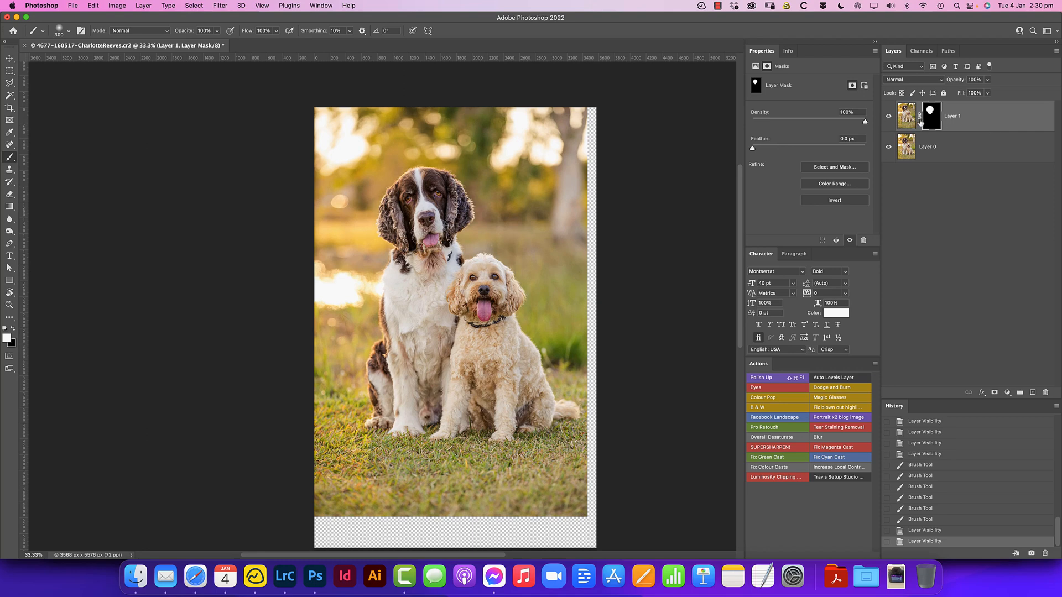
mouse_move(327, 358)
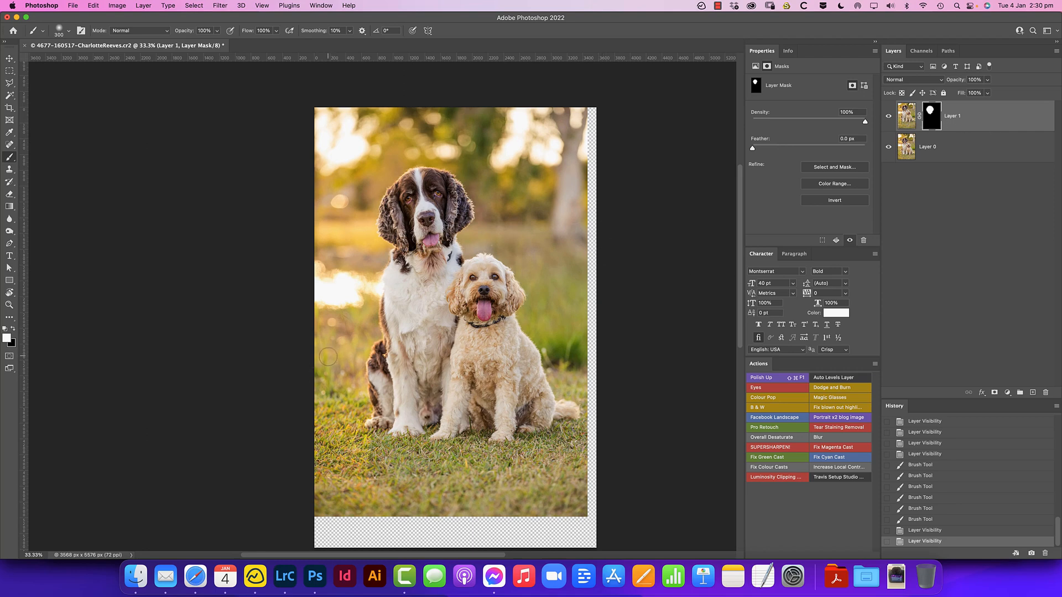
Start a crop with the 2 : 3 (4 : 6) ratio preset over the composite
key("c")
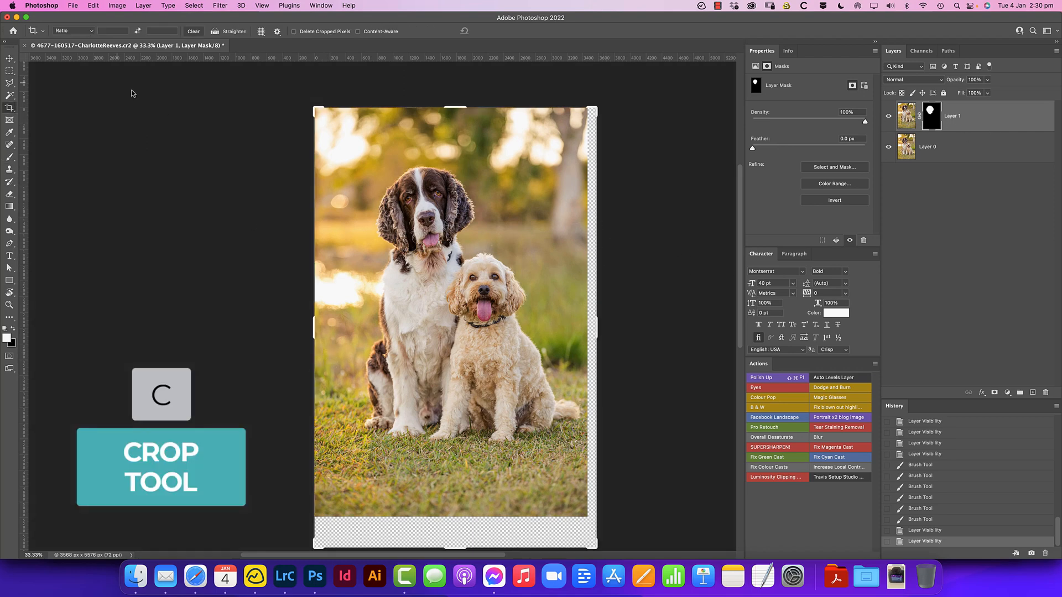
left_click(73, 31)
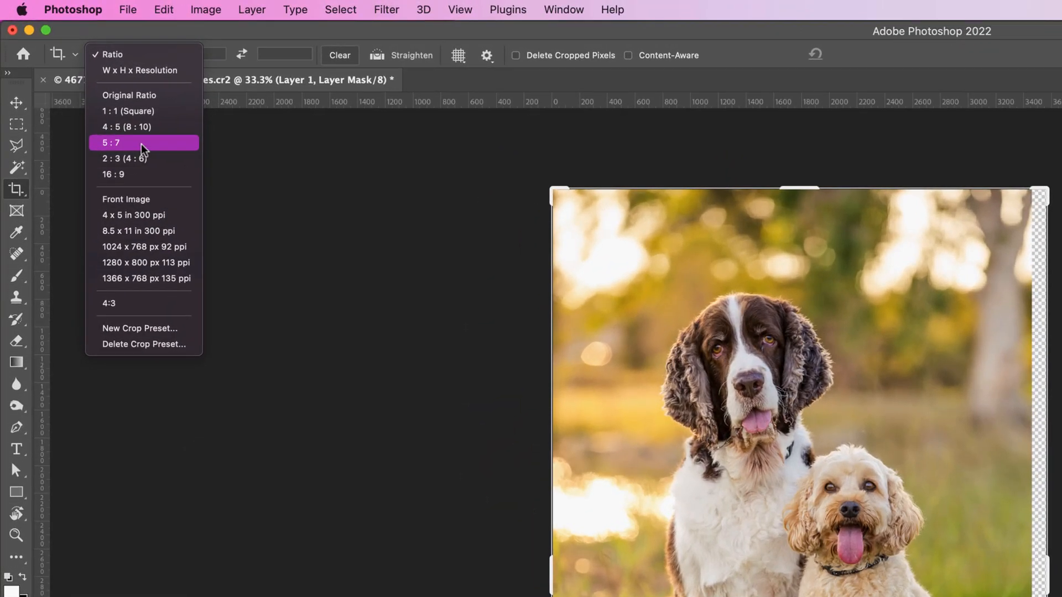
mouse_move(125, 199)
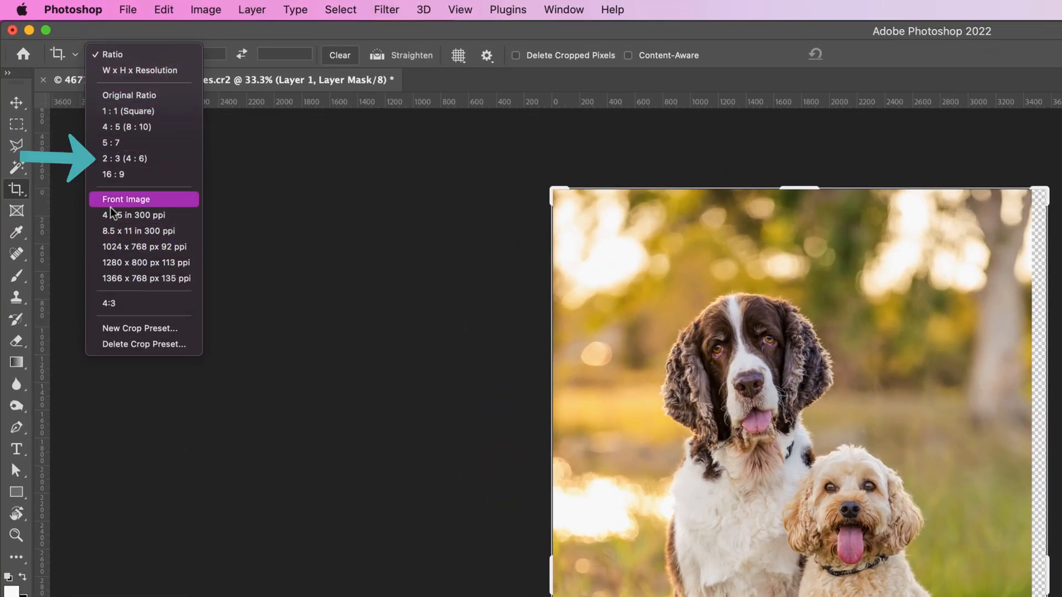
left_click(125, 158)
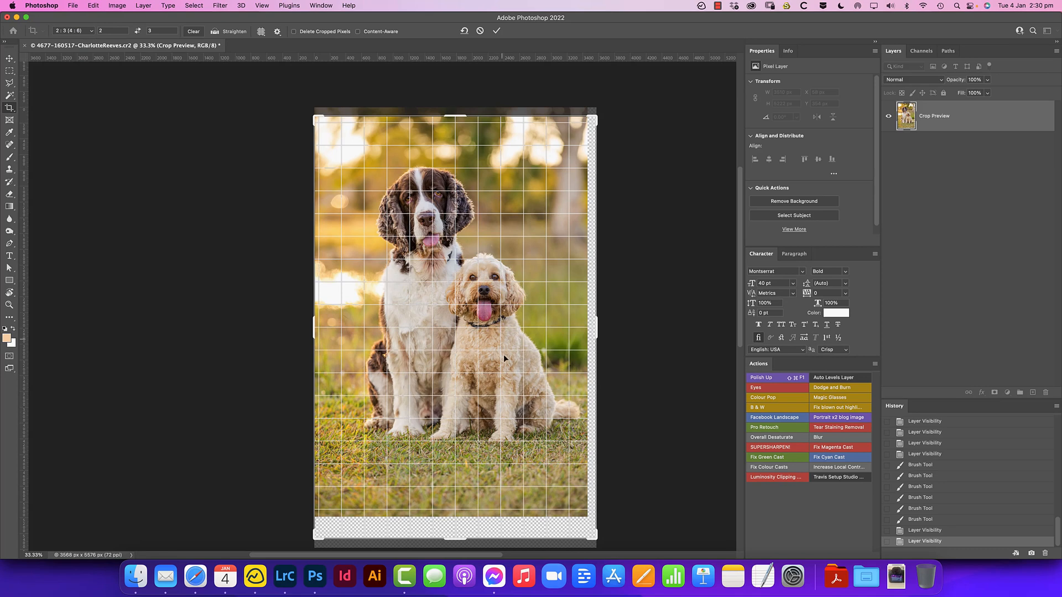